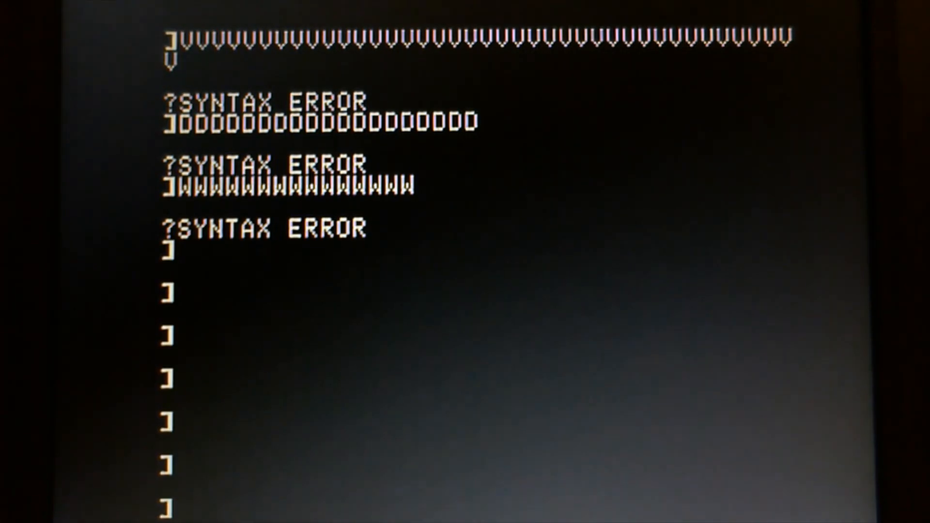
Type a test line of repeated letters at the ] prompt, getting a syntax error
text(*)
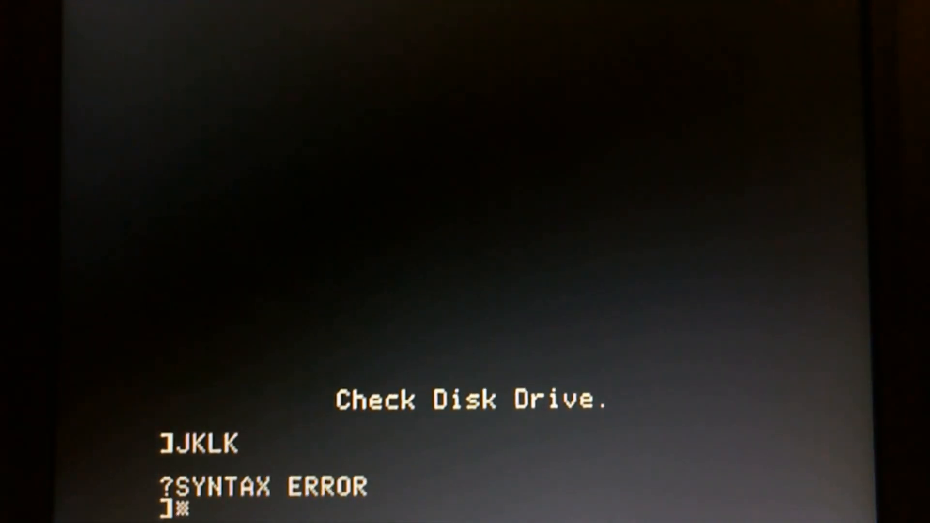
Enter test strings BBBNNKFUIOUTIEJSKJFV, 77, REWLKJ and X, each giving a syntax error
text(BBB)
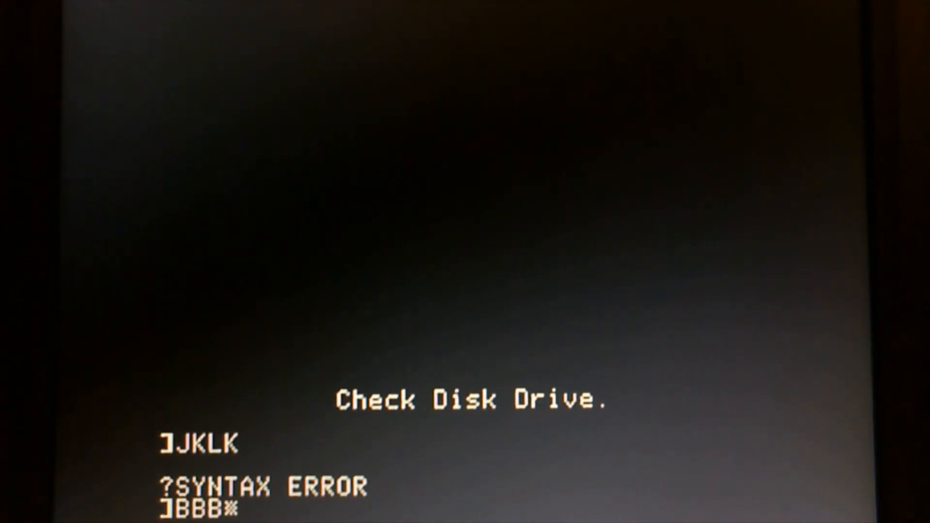
text(NKFUIOUTIEJSKJFVSKLDJF)
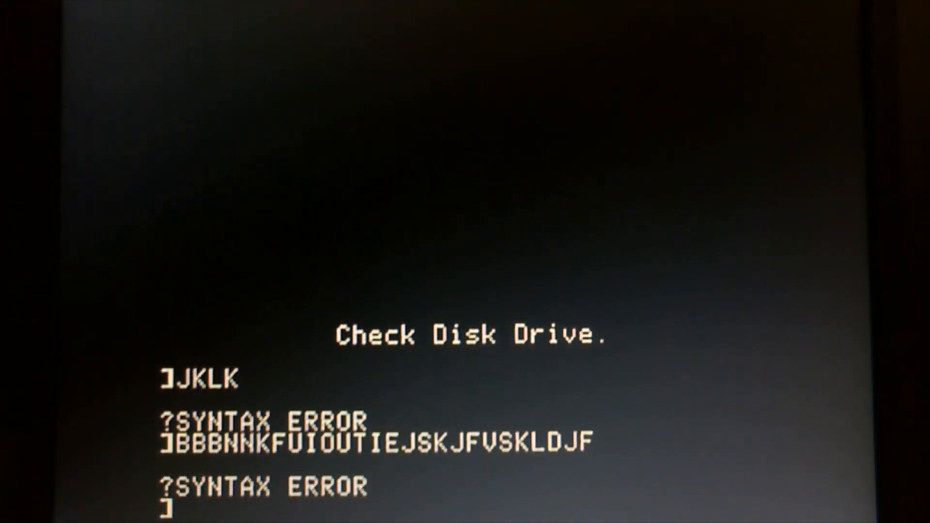
text(77)
text(OIUYT)
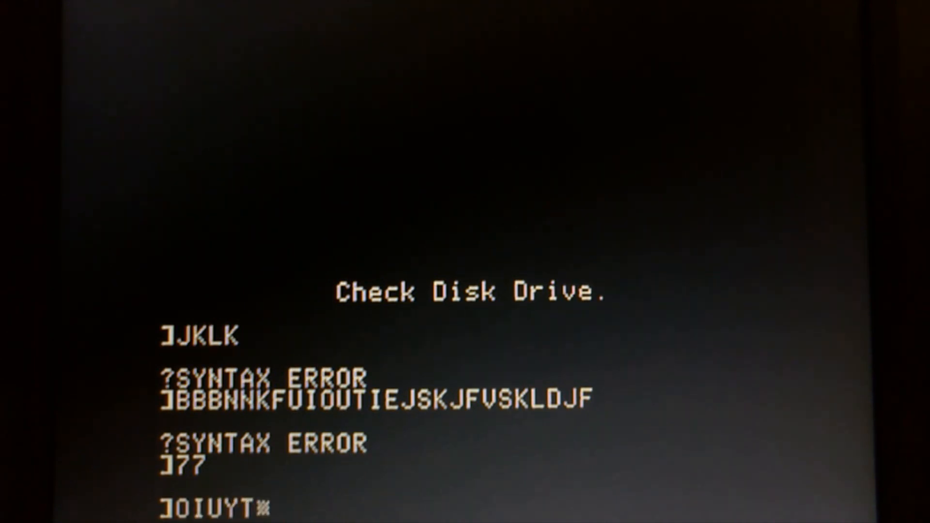
text(REWLKJHGFADS)
text(123675950)
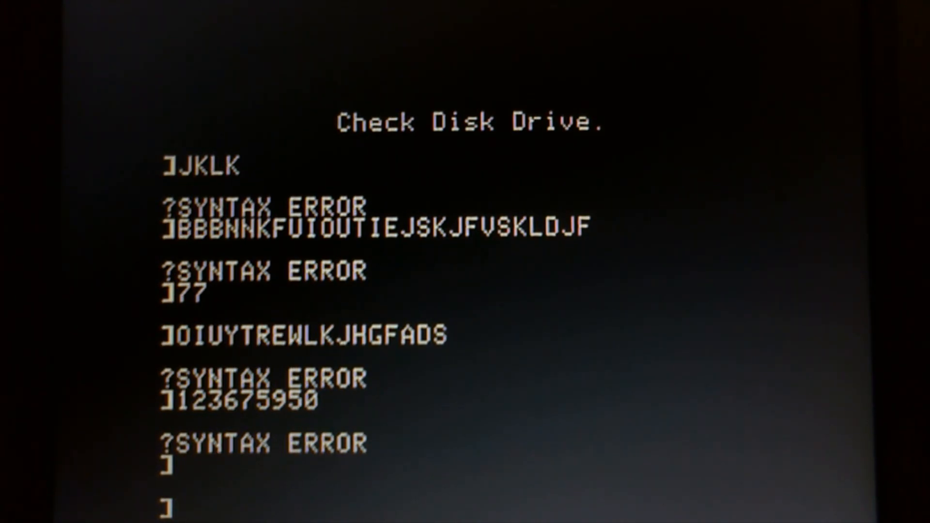
text(X)
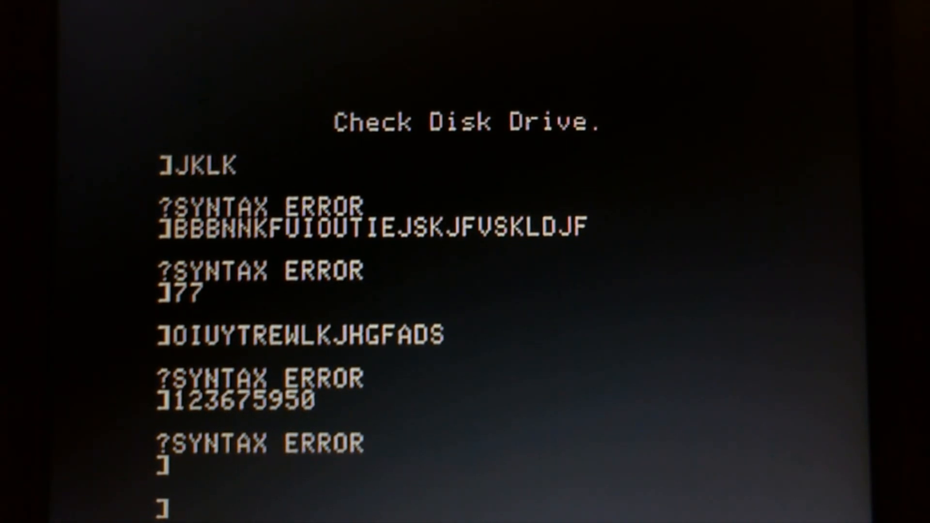
text(*)
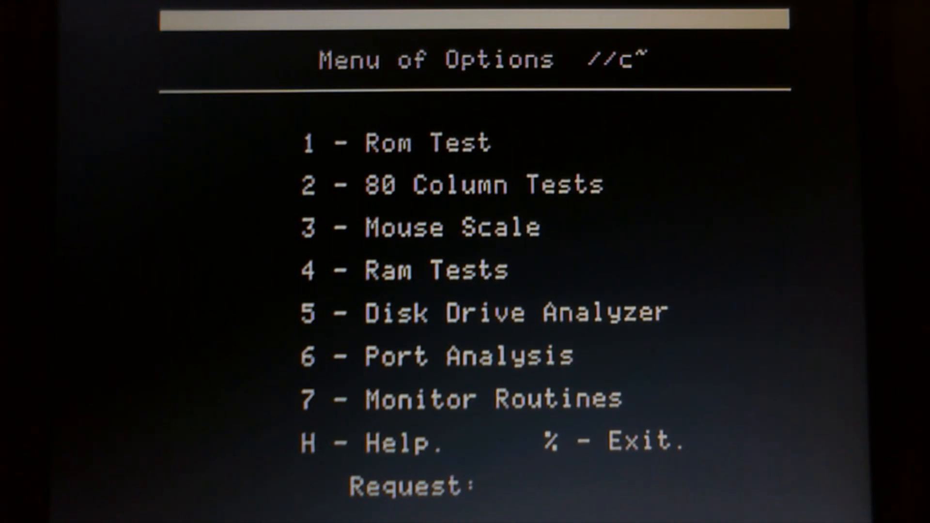
text(1)
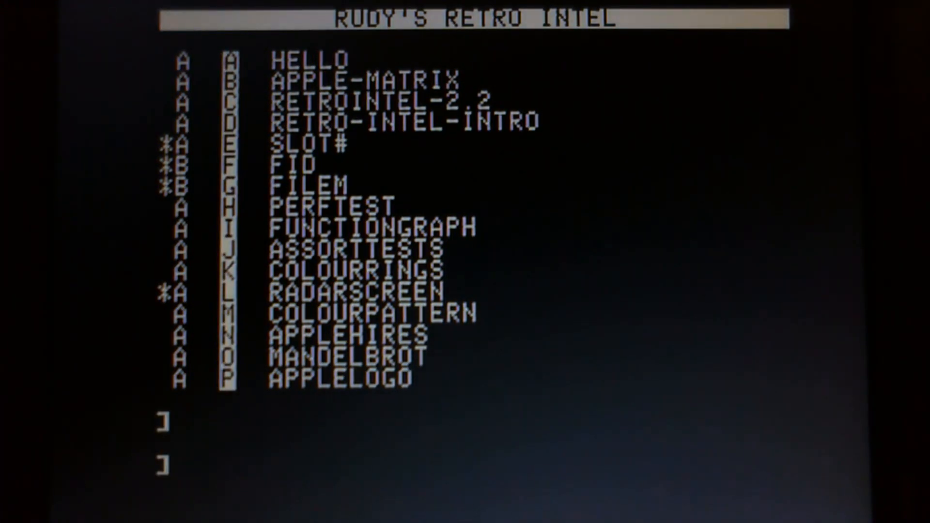
List the disk catalog with CATALOG, then type RUN IIC-ROM-DETECT at the prompt
text(CATALOG)
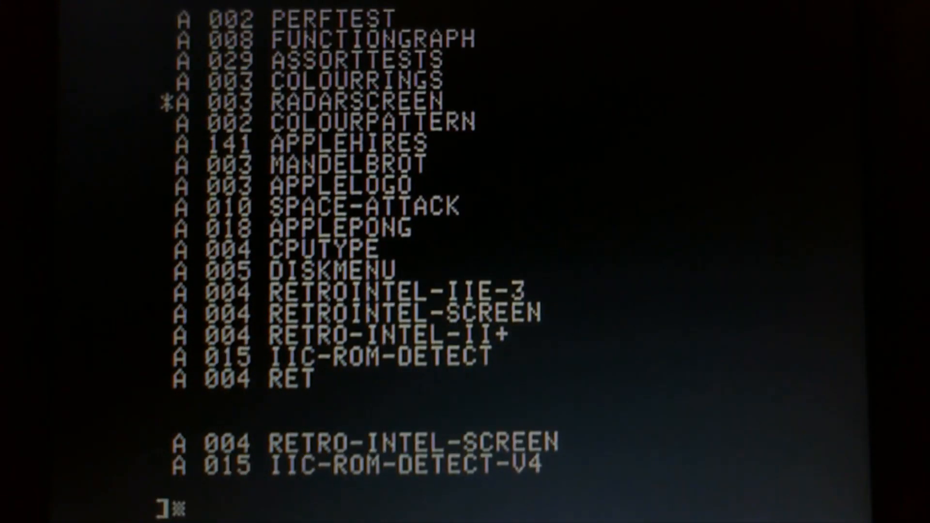
text(RUN IIC)
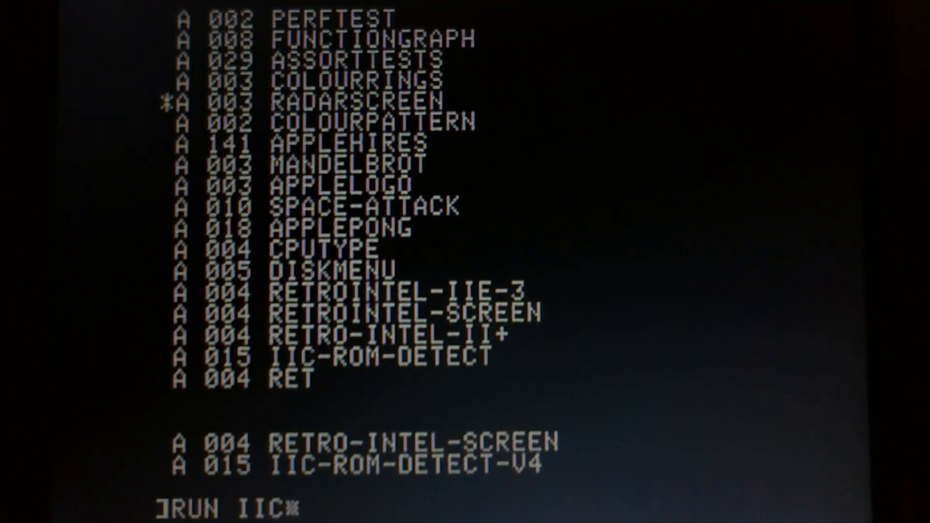
text(-ROM)
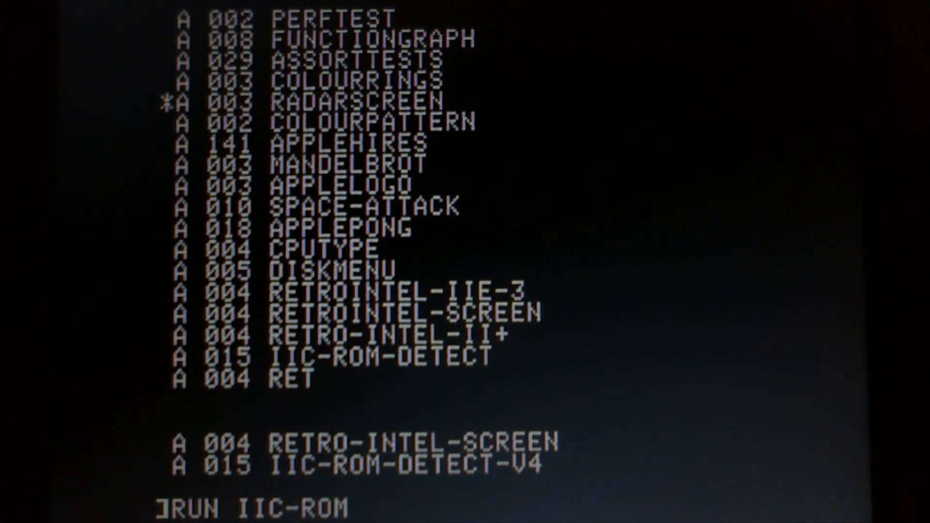
text(-DETECT)
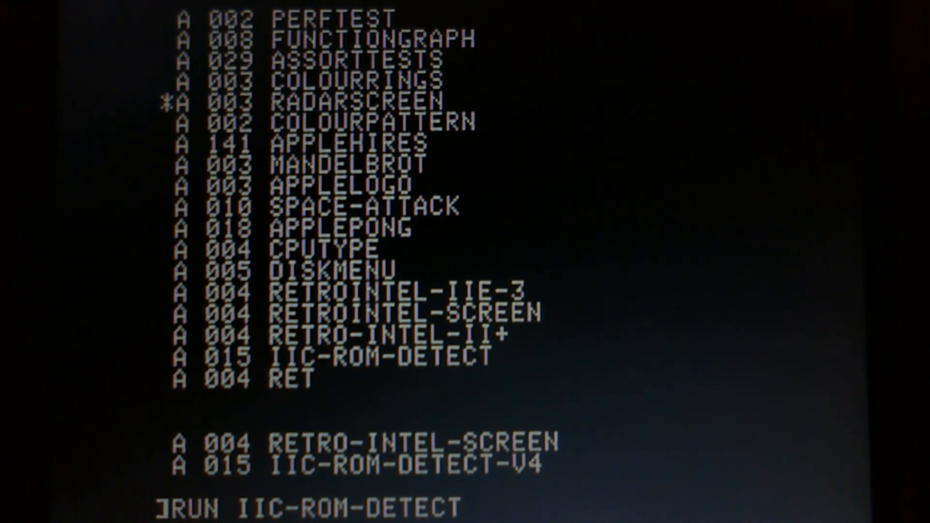
Run IIC-ROM-DETECT to show its Apple IIc ROM versions introduction
key(Return)
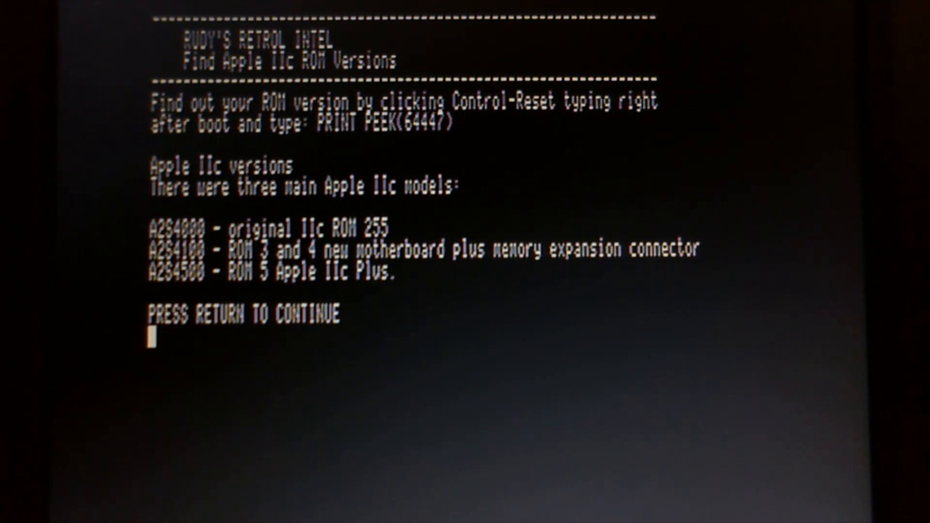
Continue to the ROM version 255 feature report, then end the program
key(Return)
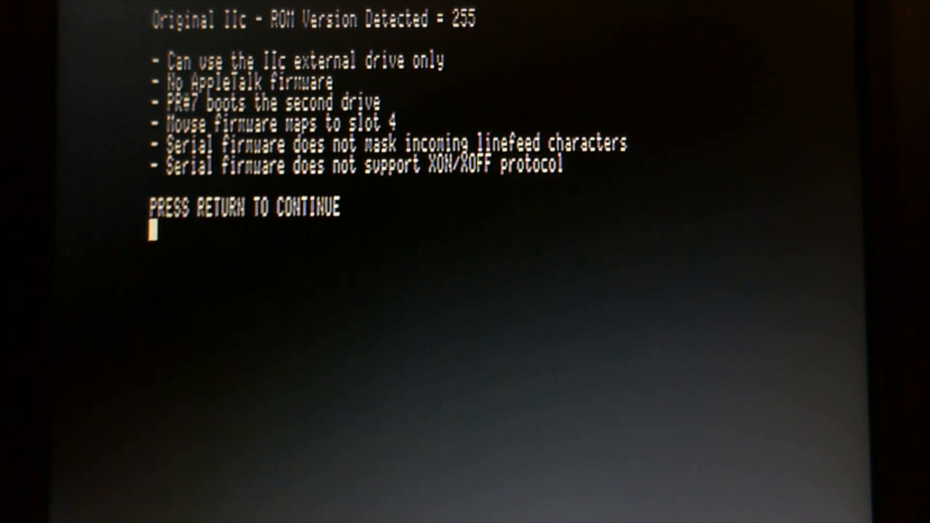
key(Return)
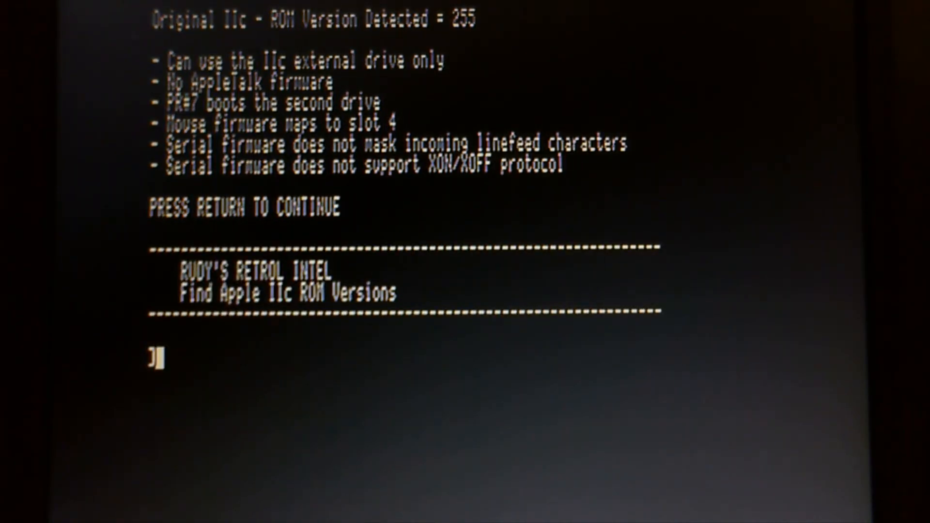